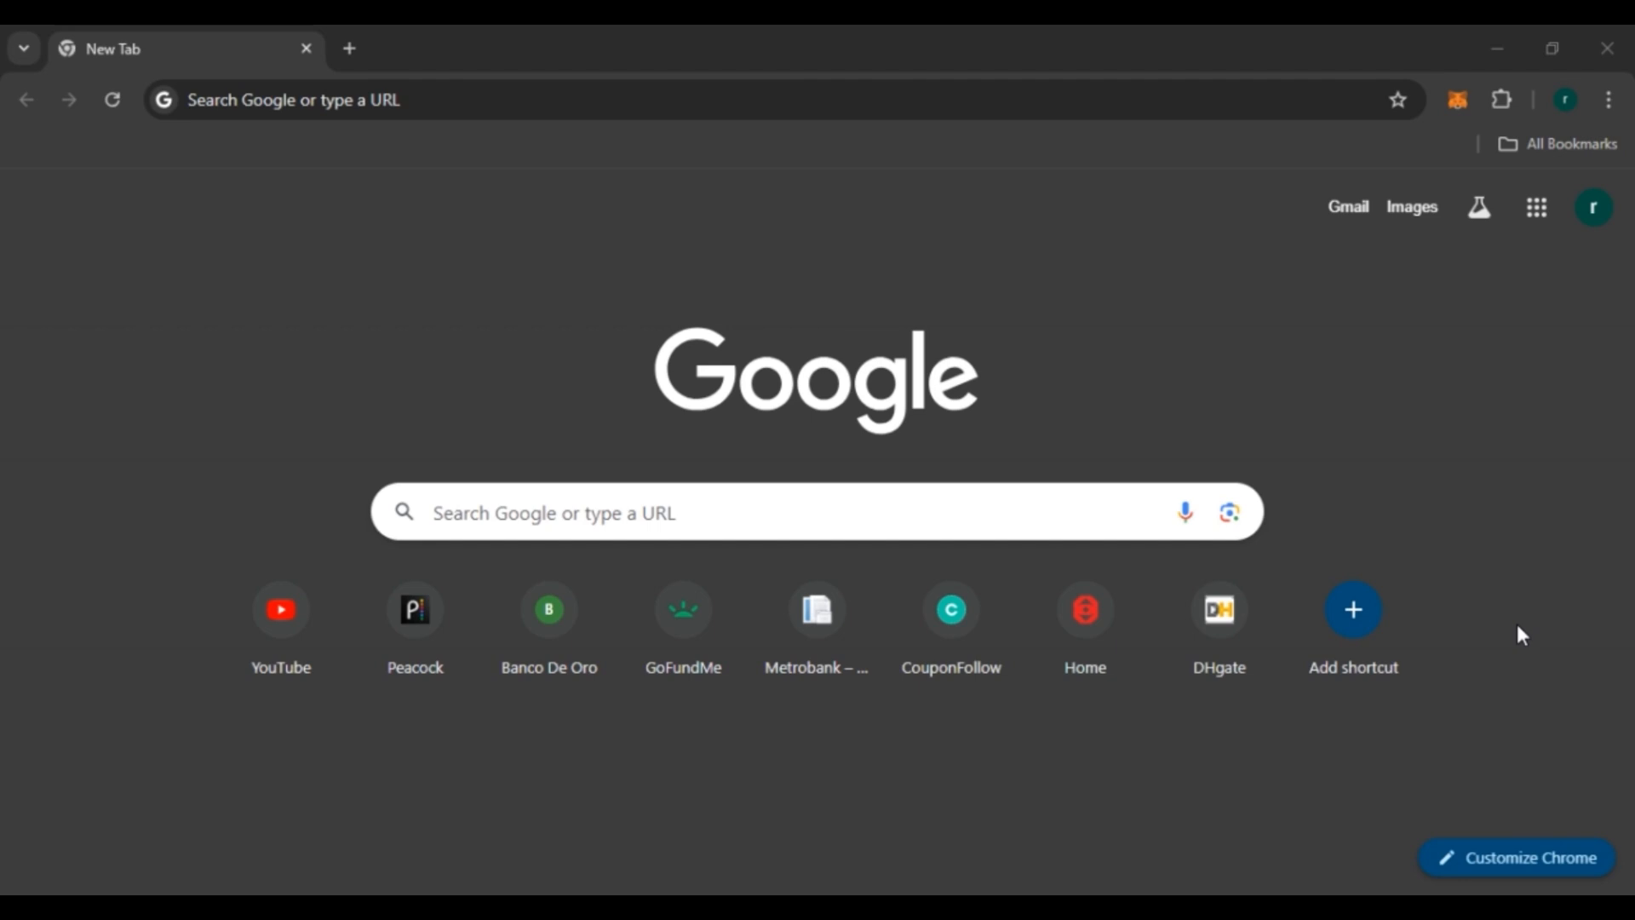
{"action": "mouse_move", "coordinate": [781, 364]}
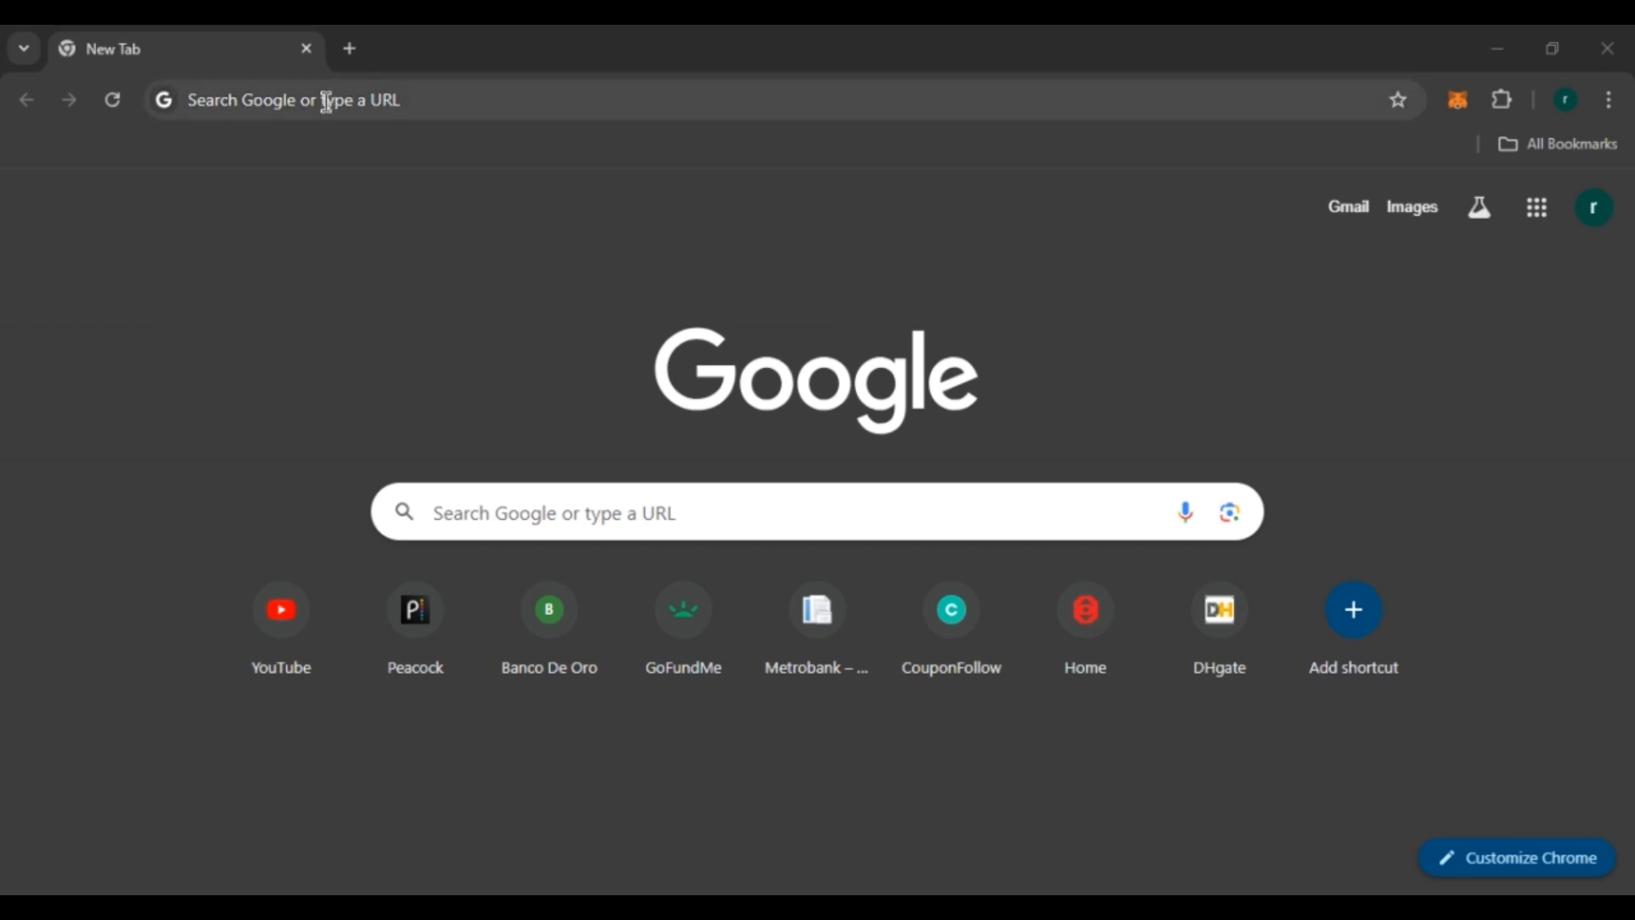
Load discord.com in the Chrome address bar.
{"action": "type", "text": "disr"}
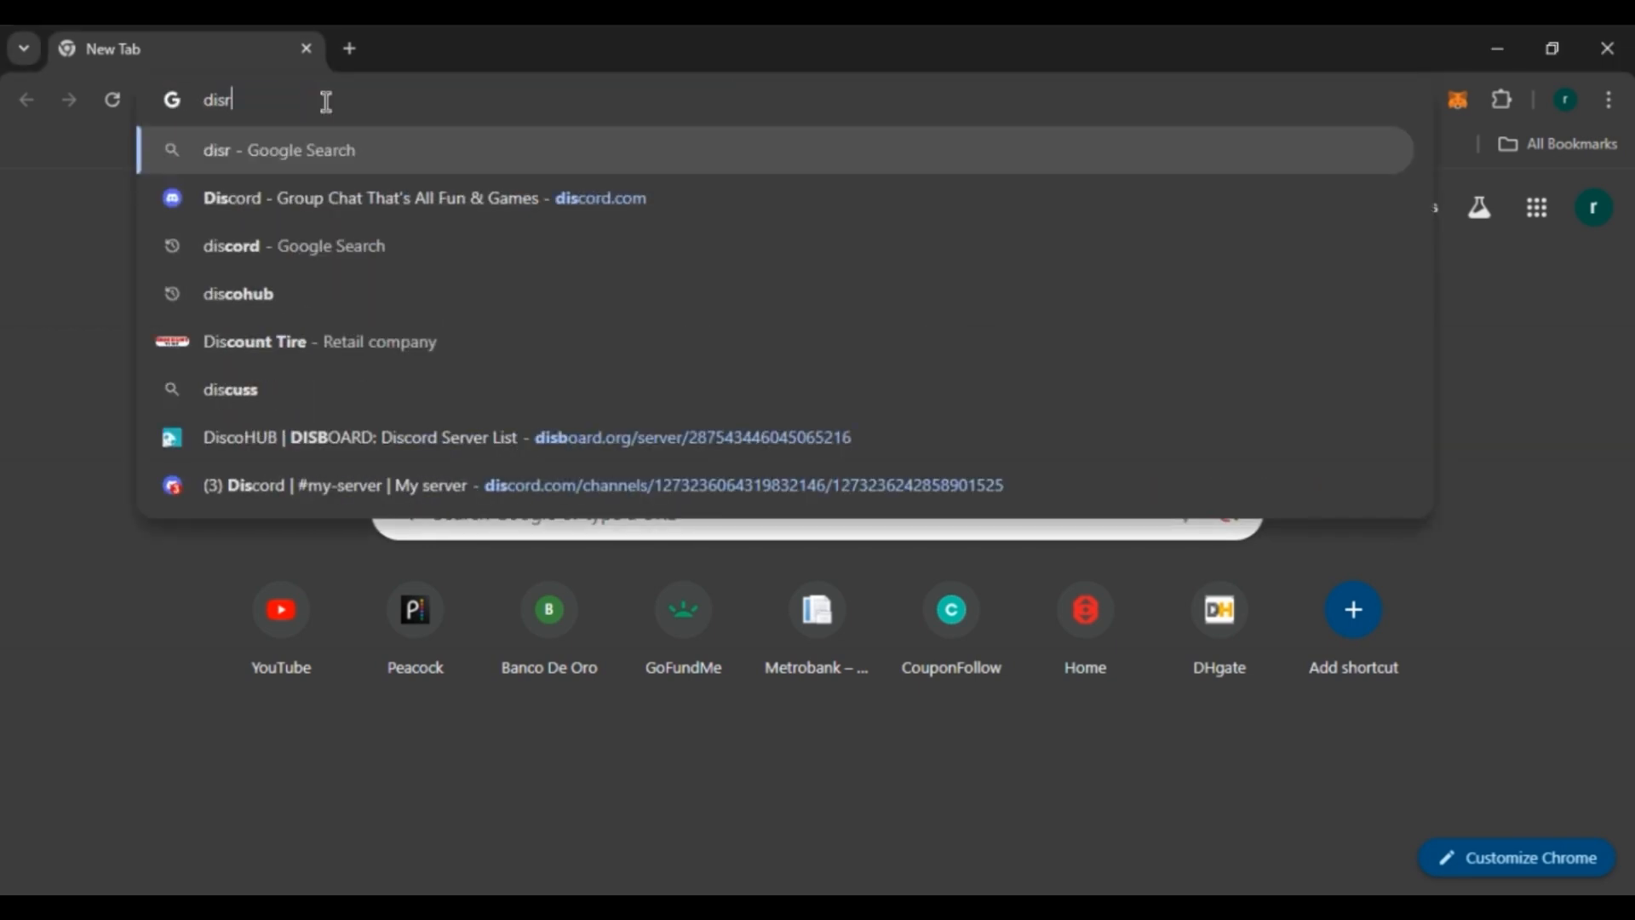
{"action": "type", "text": "discord.com"}
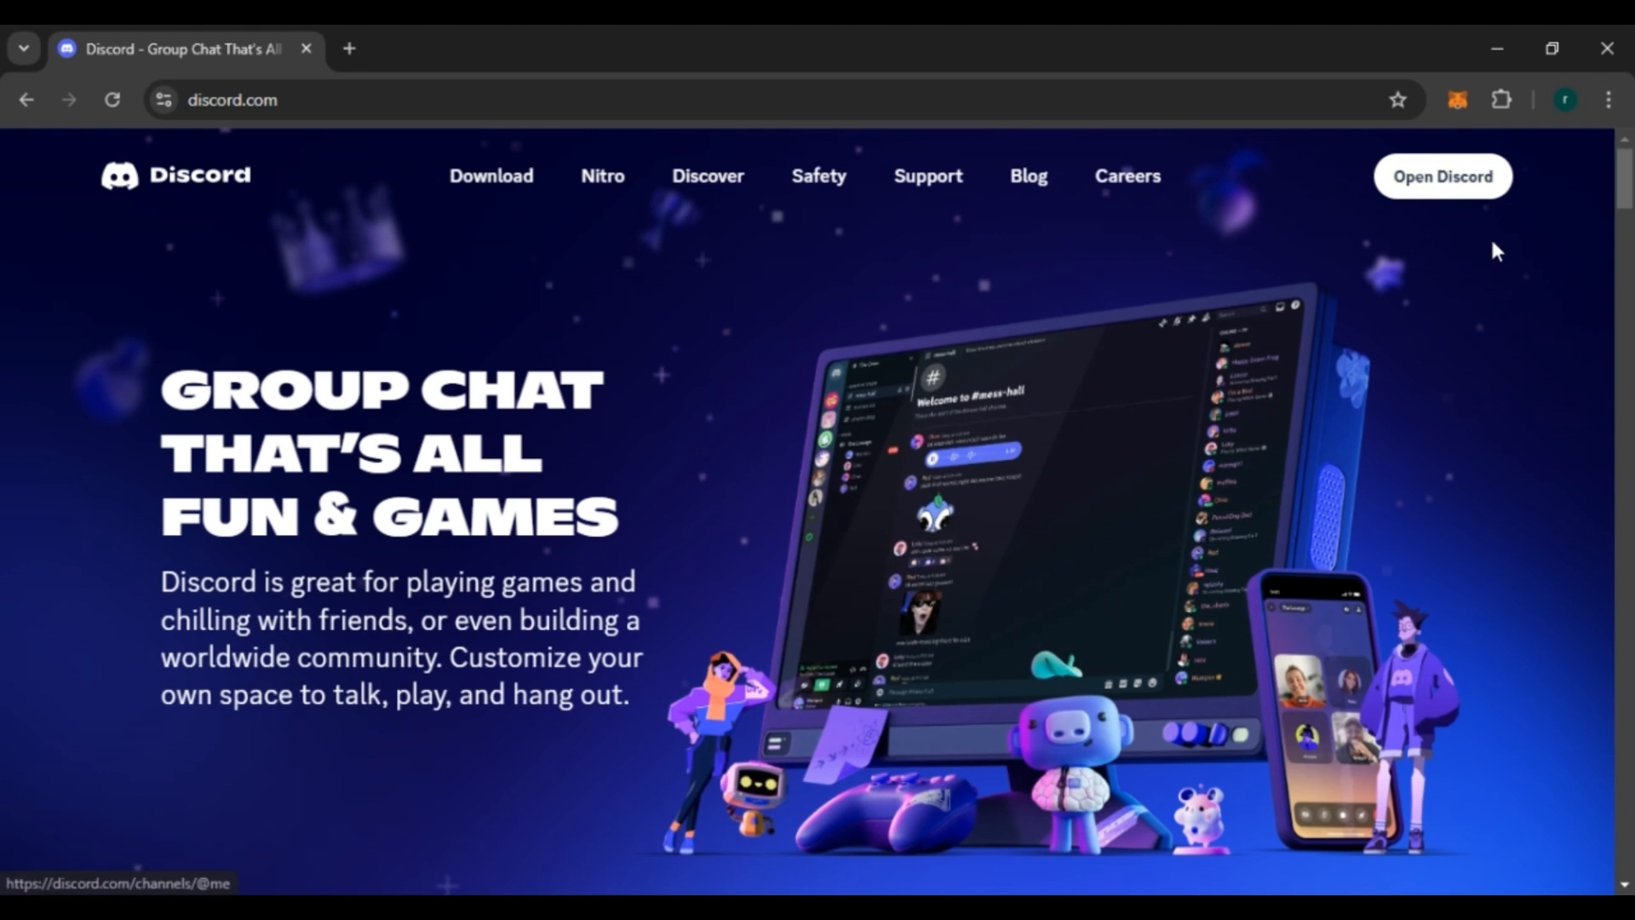
{"action": "mouse_move", "coordinate": [1074, 511]}
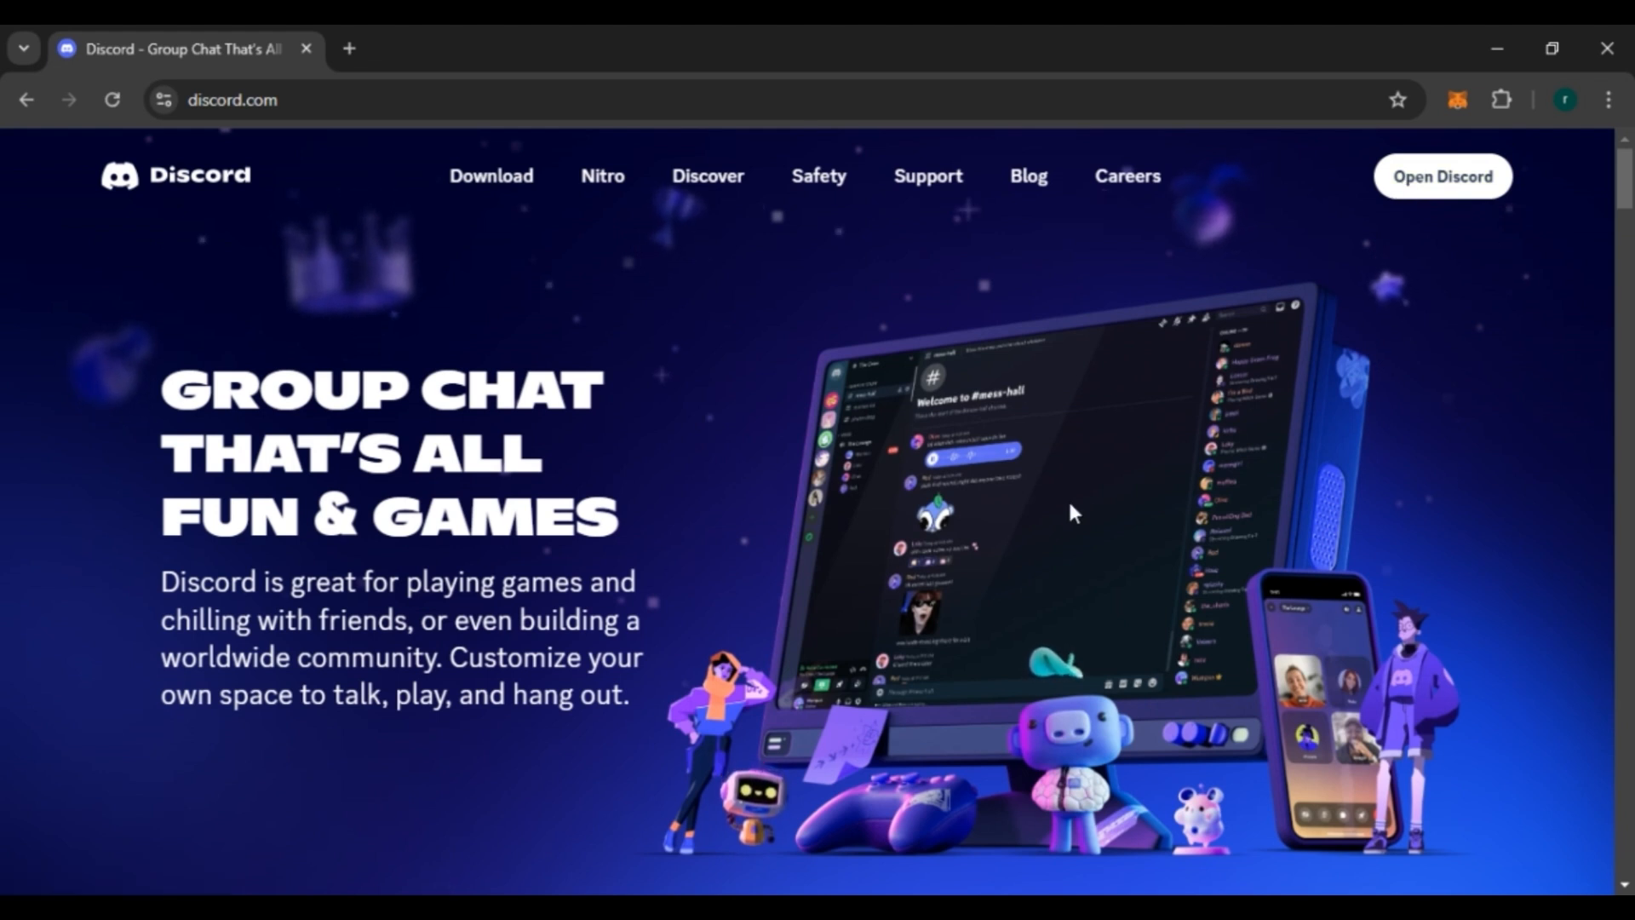
{"action": "mouse_move", "coordinate": [1444, 176]}
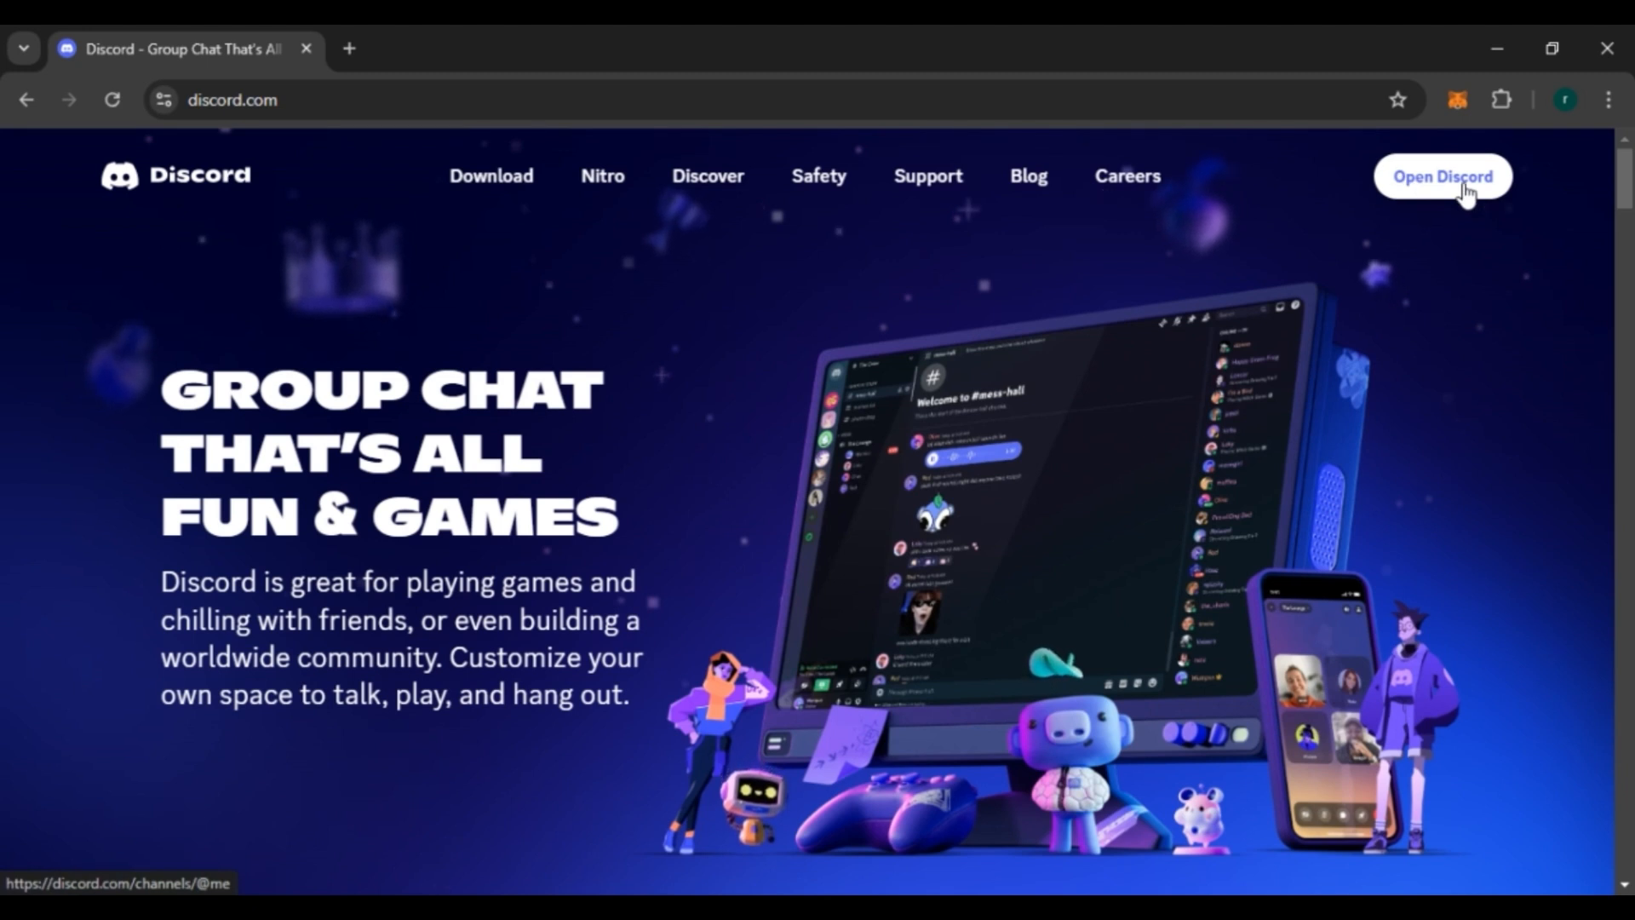
Launch the Discord web app from the homepage's Open Discord button.
{"action": "left_click", "coordinate": [1442, 175]}
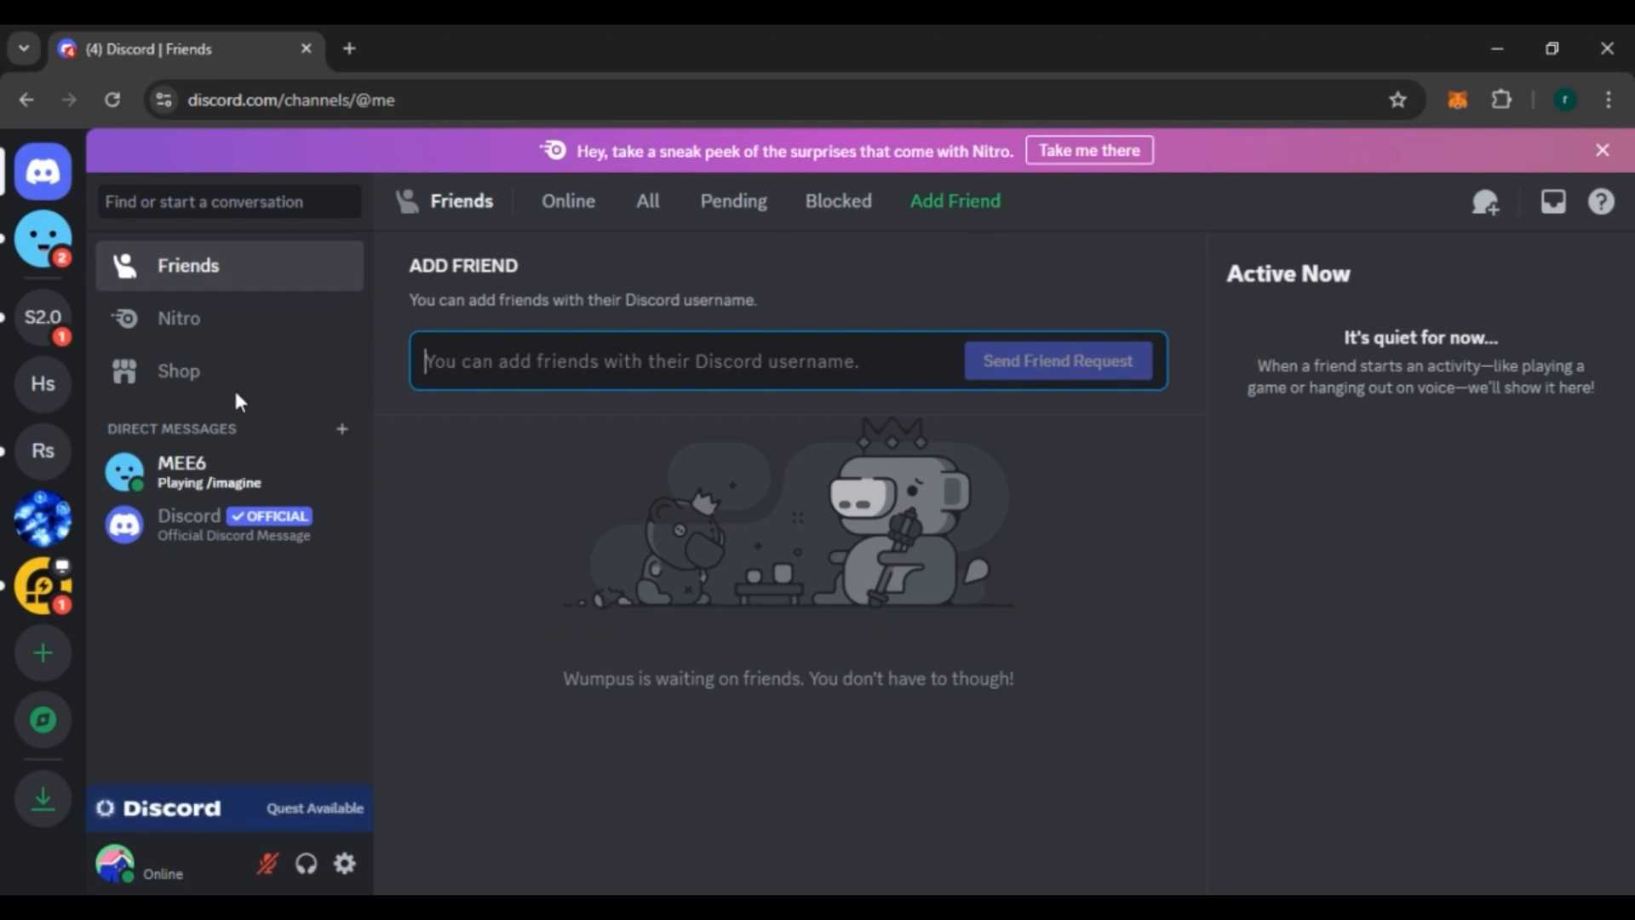
{"action": "mouse_move", "coordinate": [82, 372]}
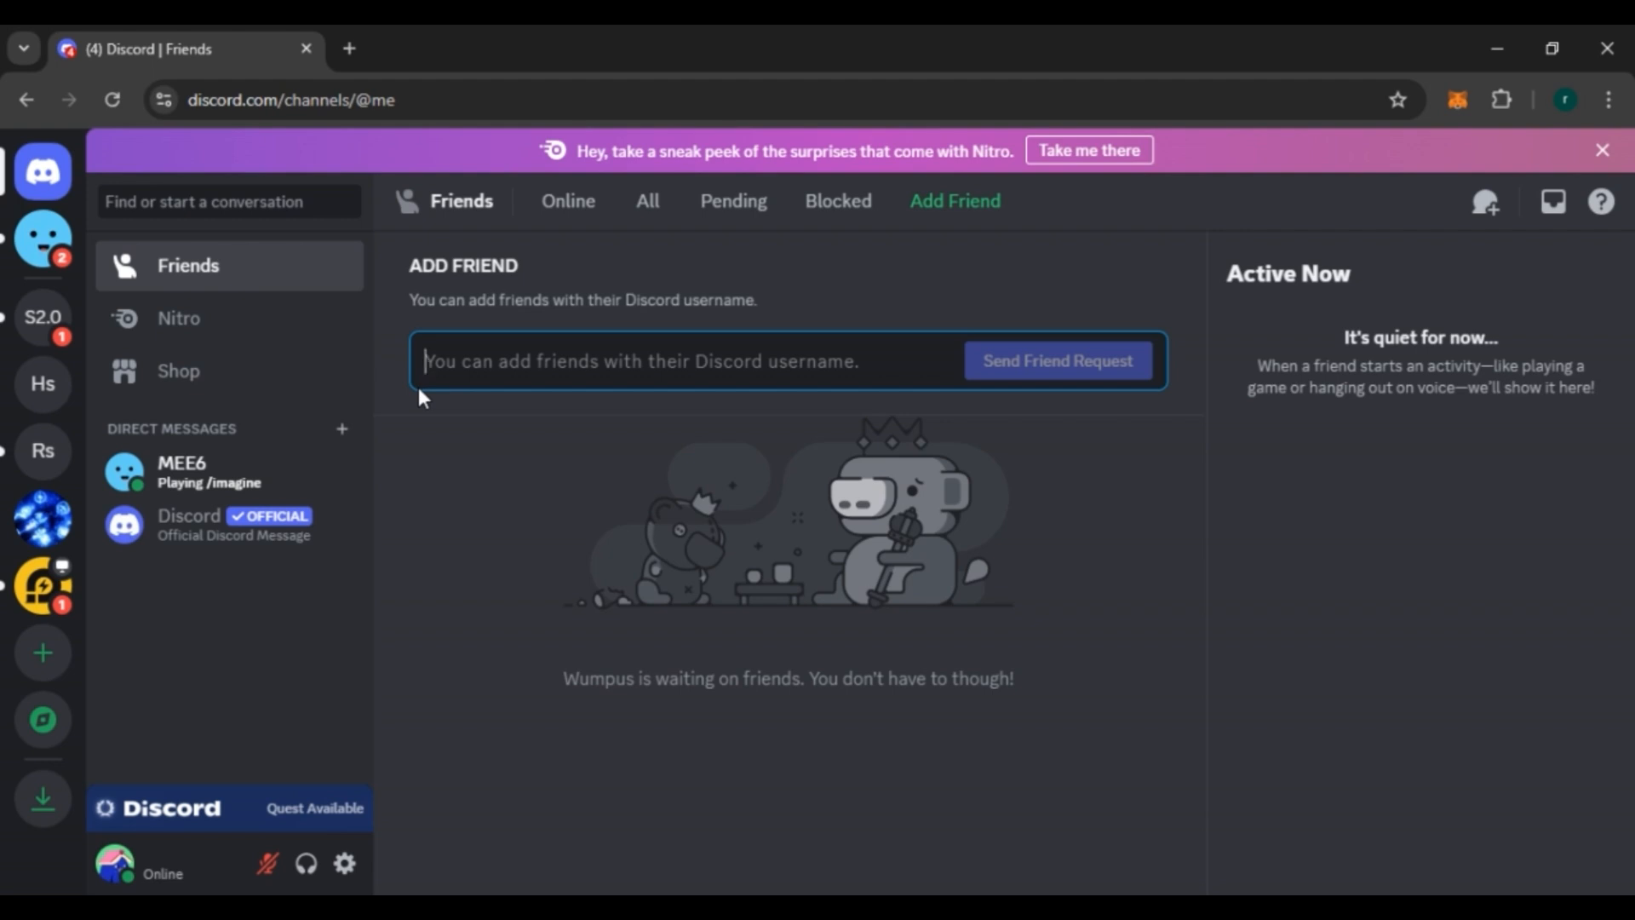
{"action": "mouse_move", "coordinate": [440, 590]}
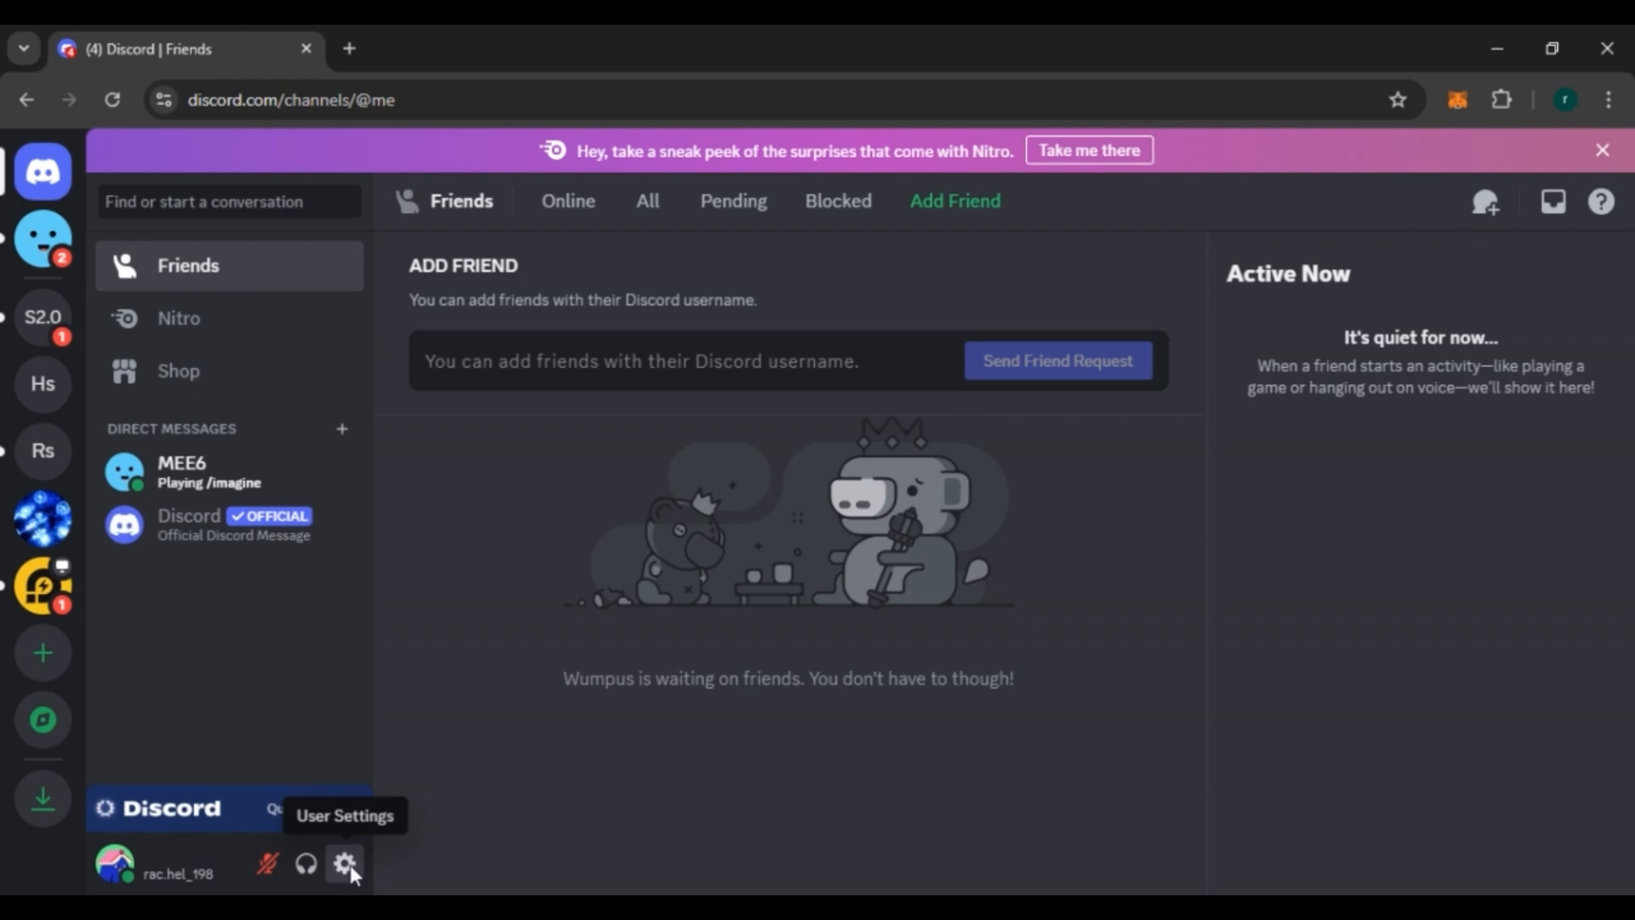
Open User Settings and scroll the sidebar down to reveal Log Out.
{"action": "left_click", "coordinate": [345, 863]}
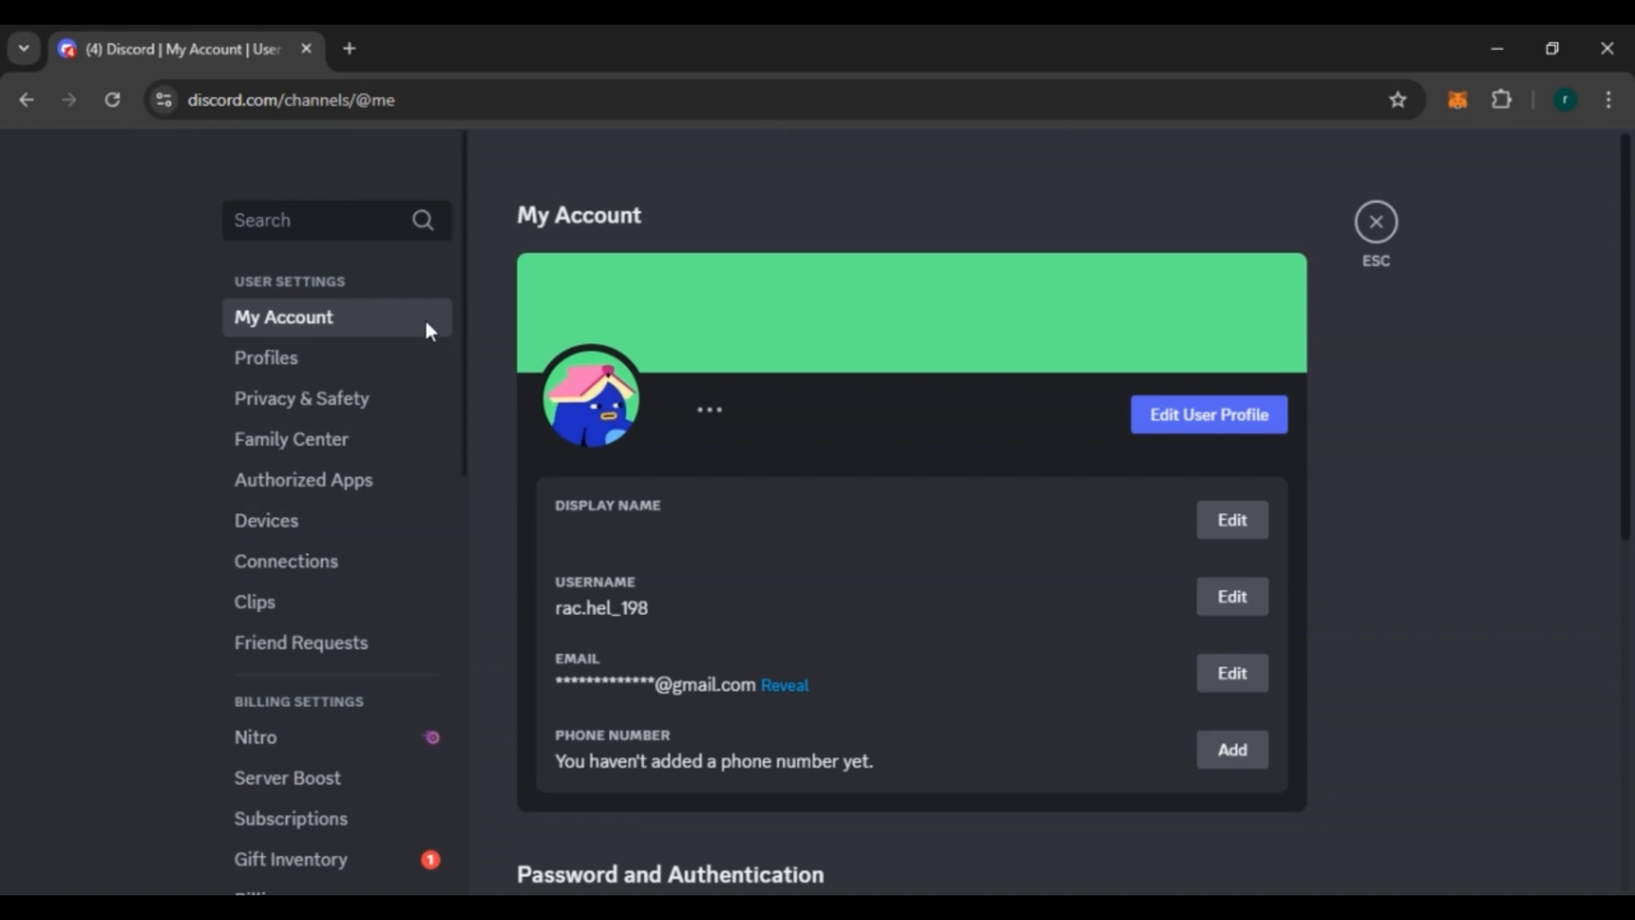
{"action": "scroll", "scroll_direction": "down", "scroll_amount": 3}
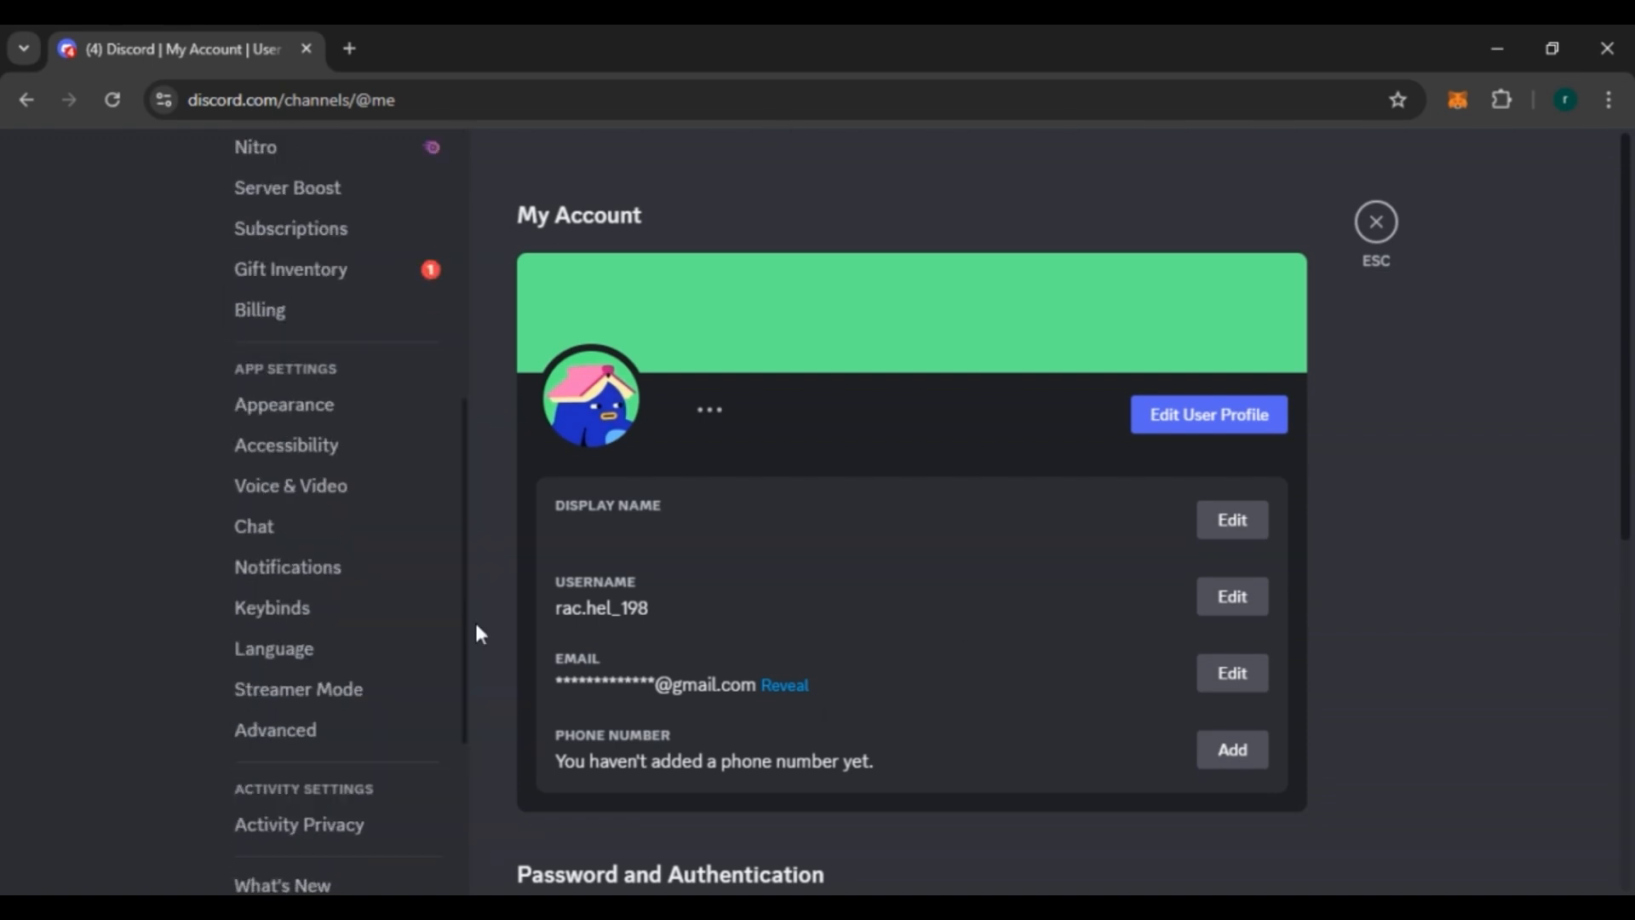
{"action": "scroll", "scroll_direction": "down", "scroll_amount": 3}
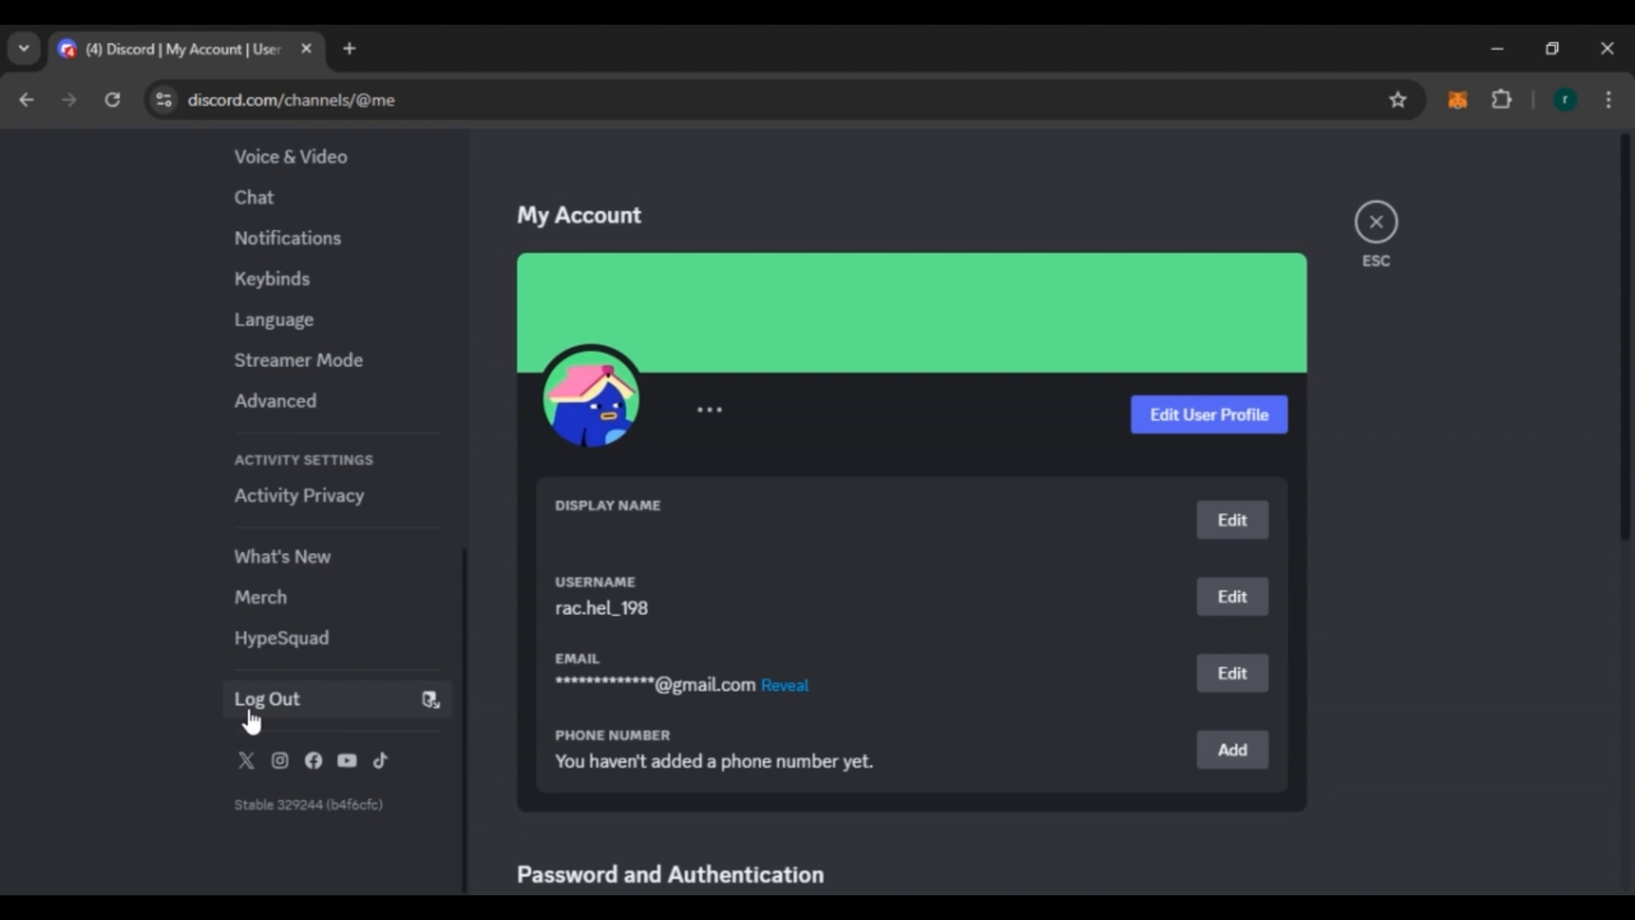
{"action": "mouse_move", "coordinate": [343, 719]}
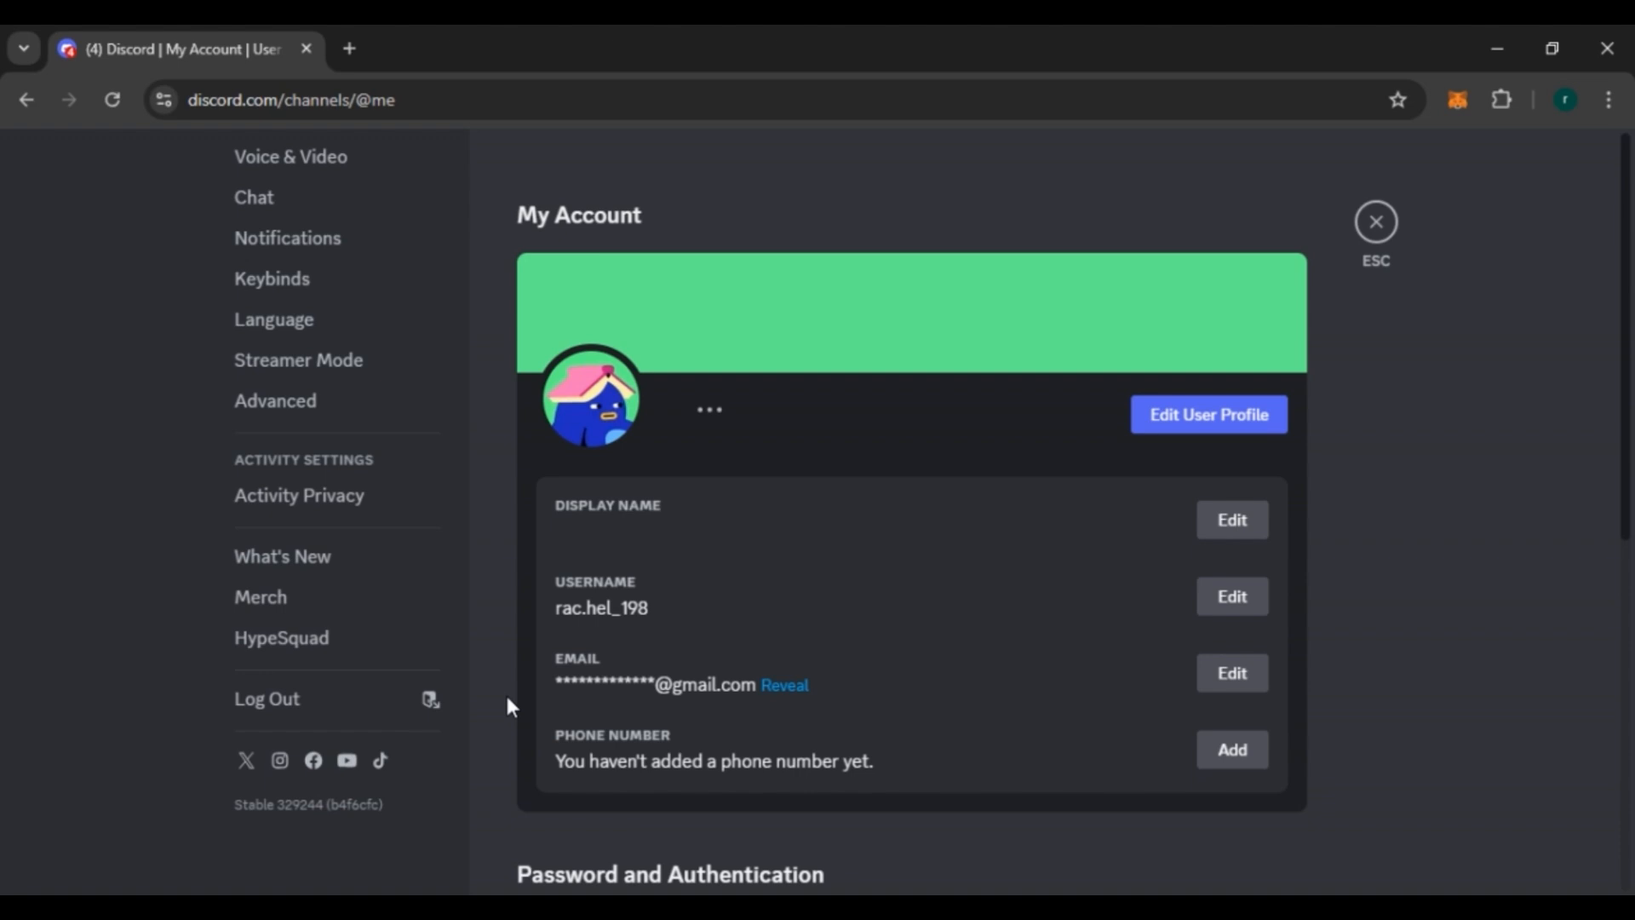
{"action": "mouse_move", "coordinate": [733, 746]}
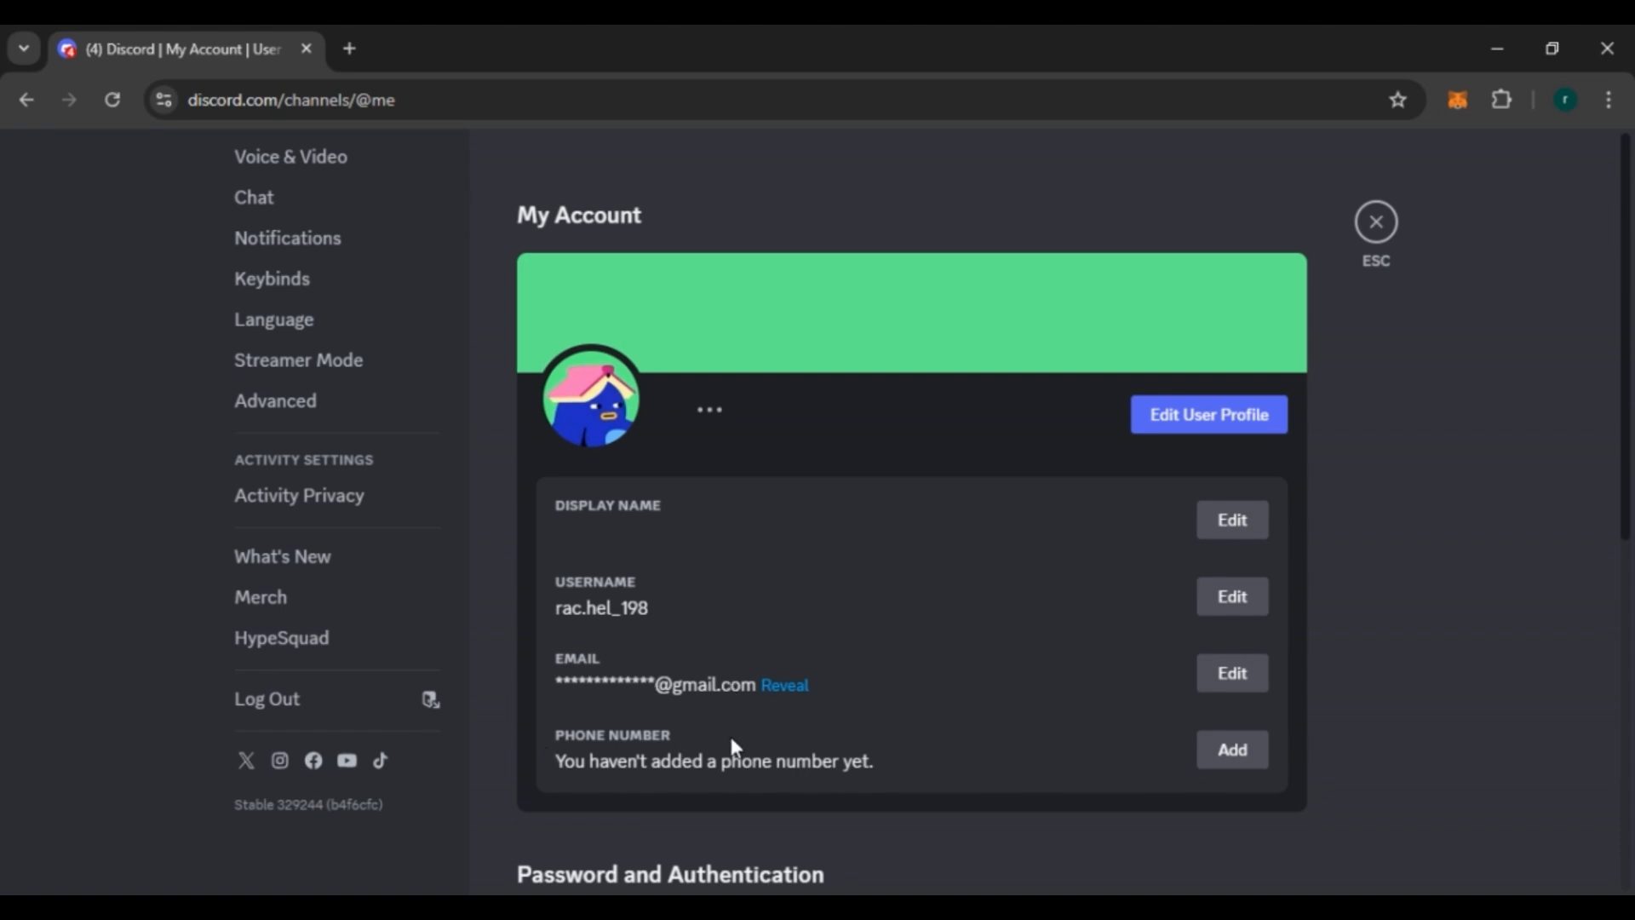
{"action": "mouse_move", "coordinate": [502, 614]}
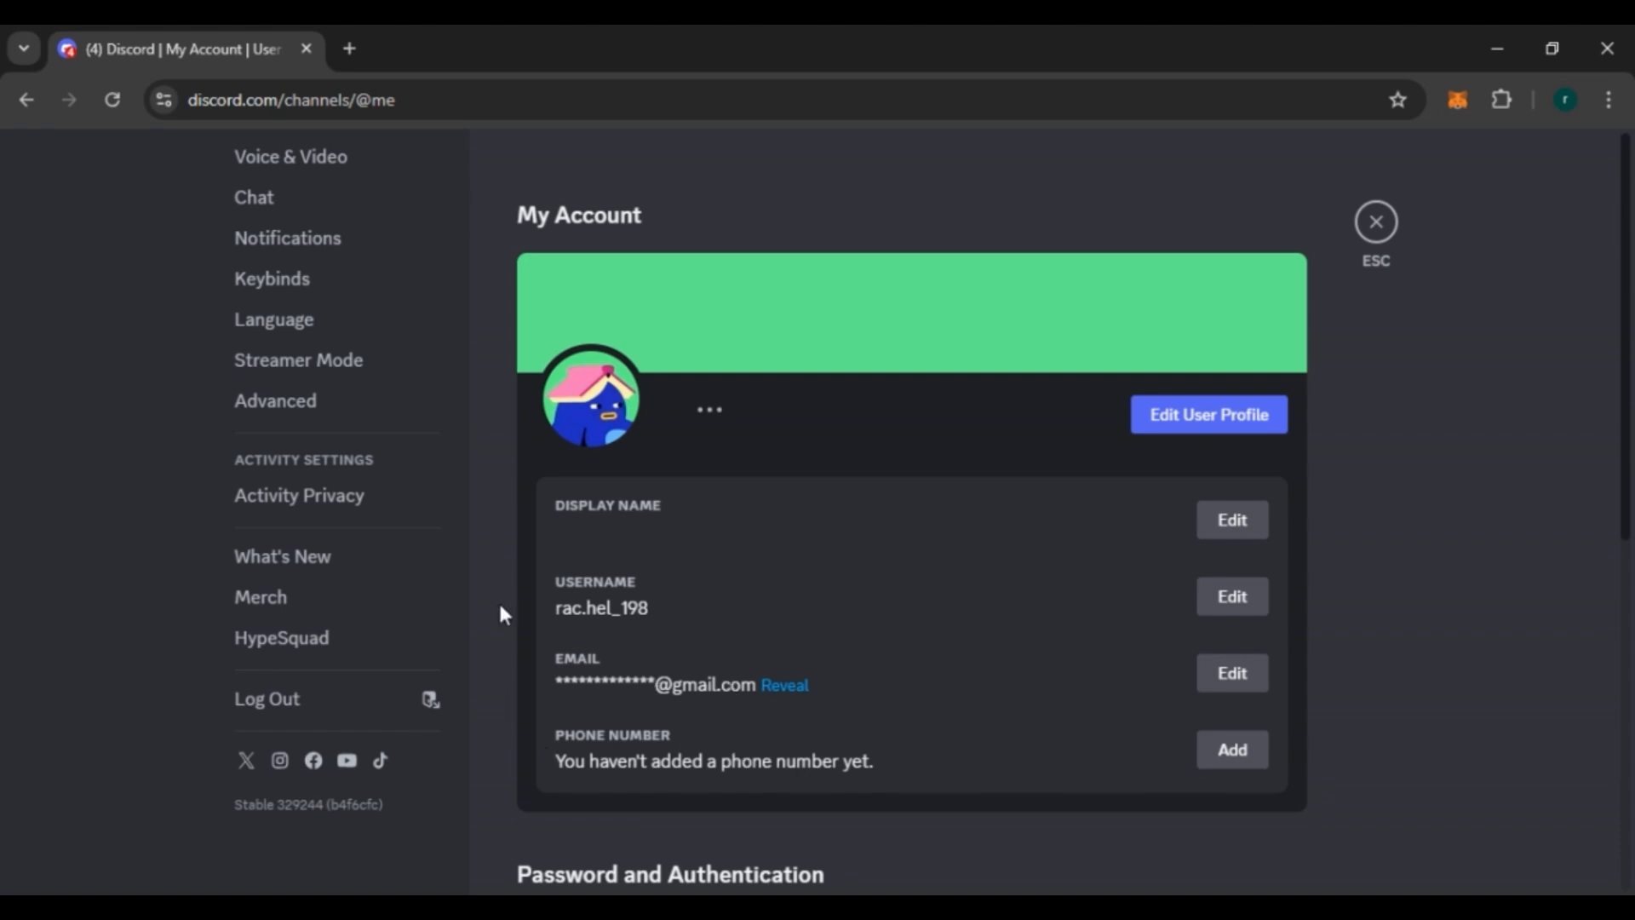